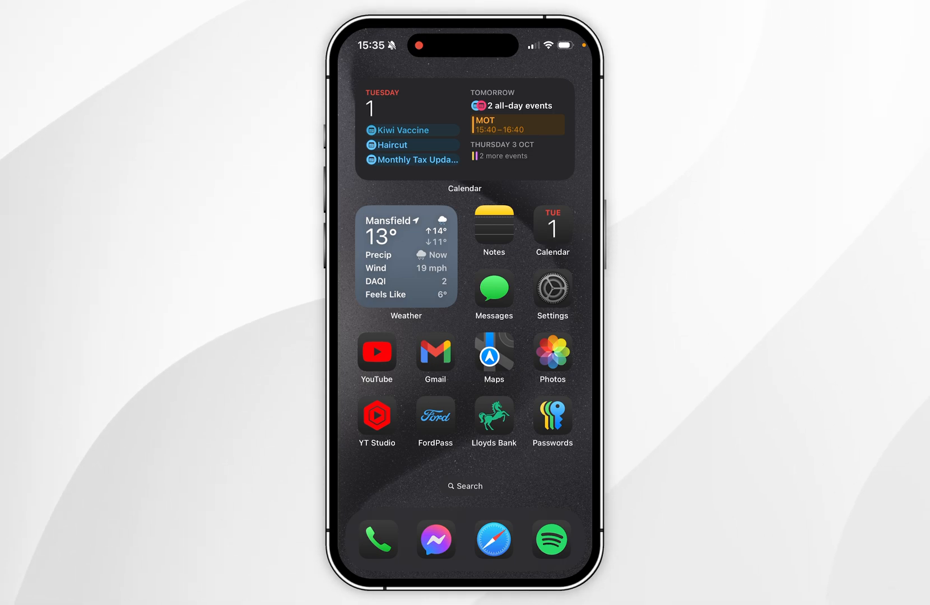
- Launch Phone from the dock and show its Contacts tab with iCloud contacts
left_click(377, 539)
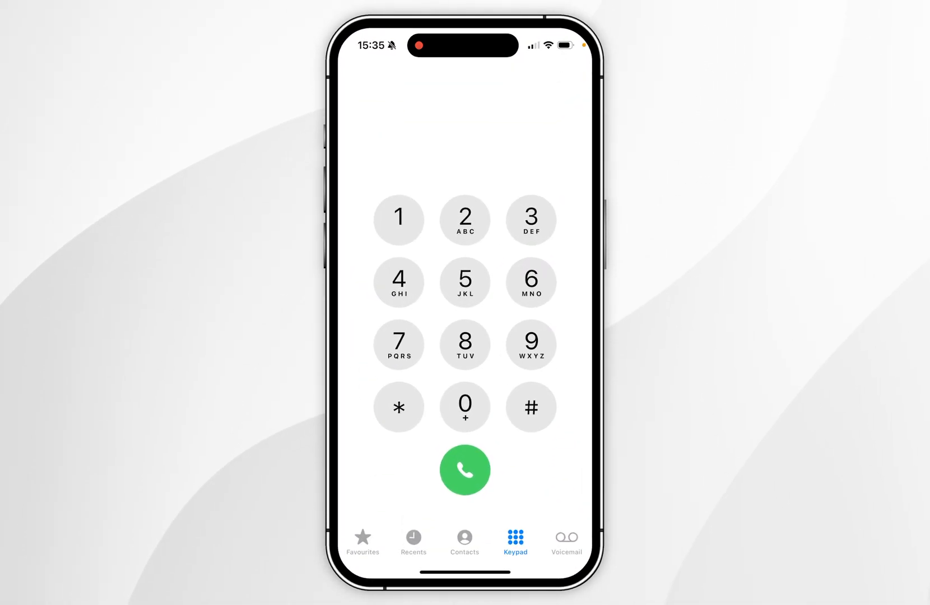
left_click(464, 540)
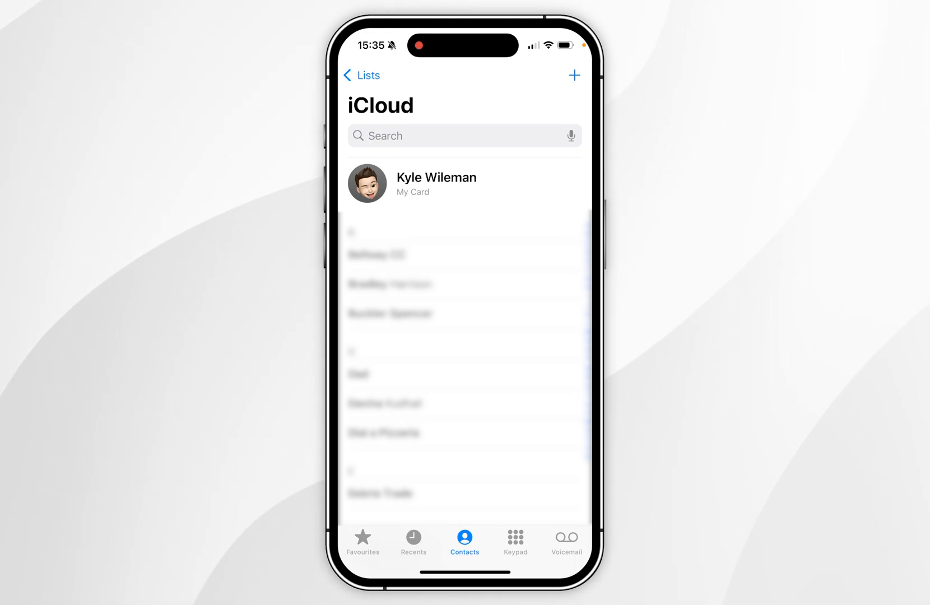
- Close the Phone app and return to the Home Screen
left_click(436, 183)
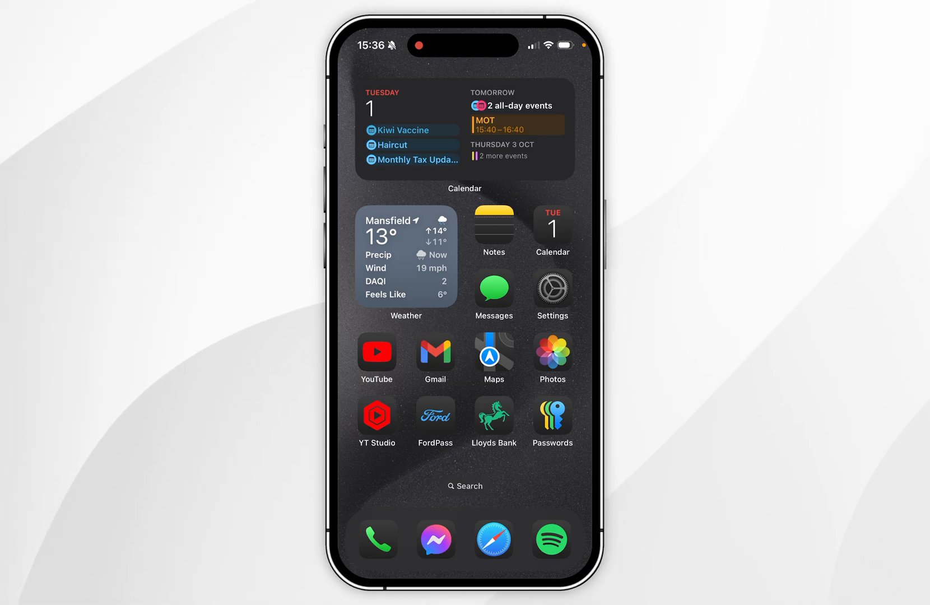
- Navigate Settings > Apps > Phone to reach the page with My Number
left_click(551, 288)
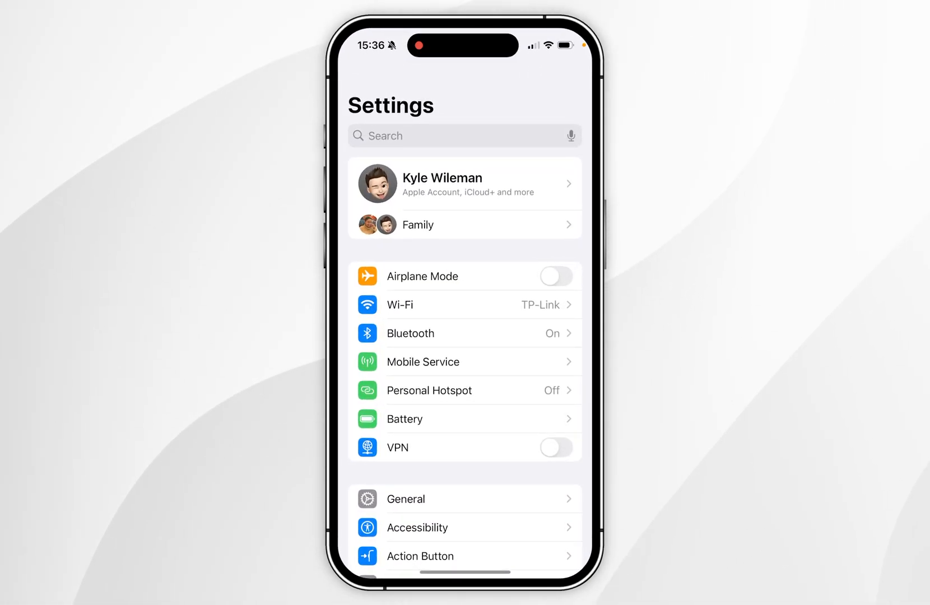
scroll("down", 3)
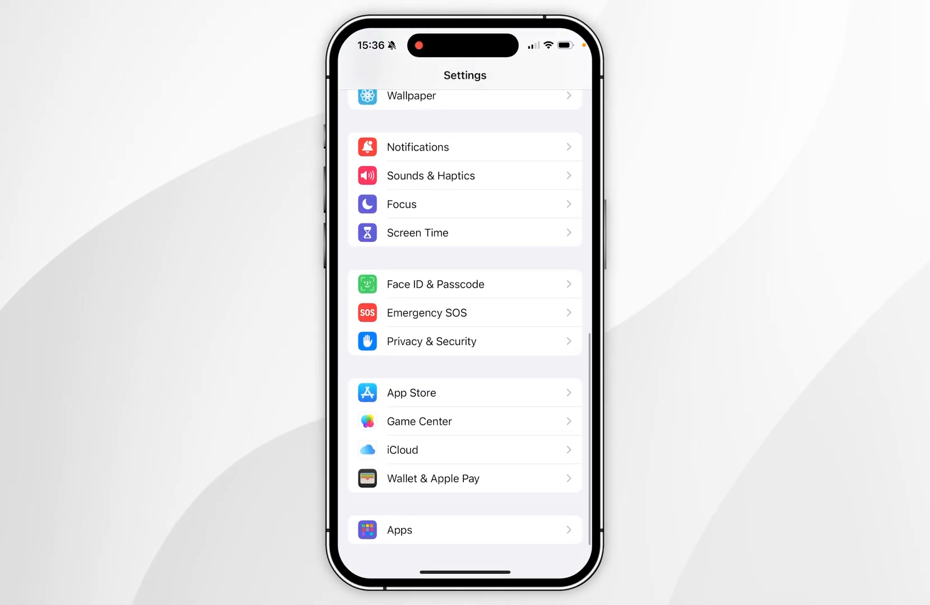
left_click(399, 528)
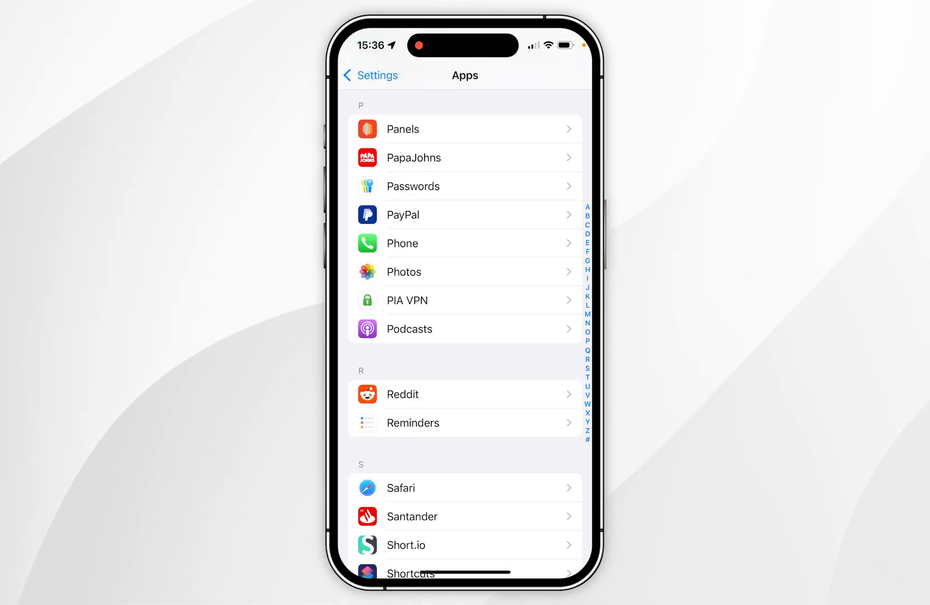
left_click(464, 243)
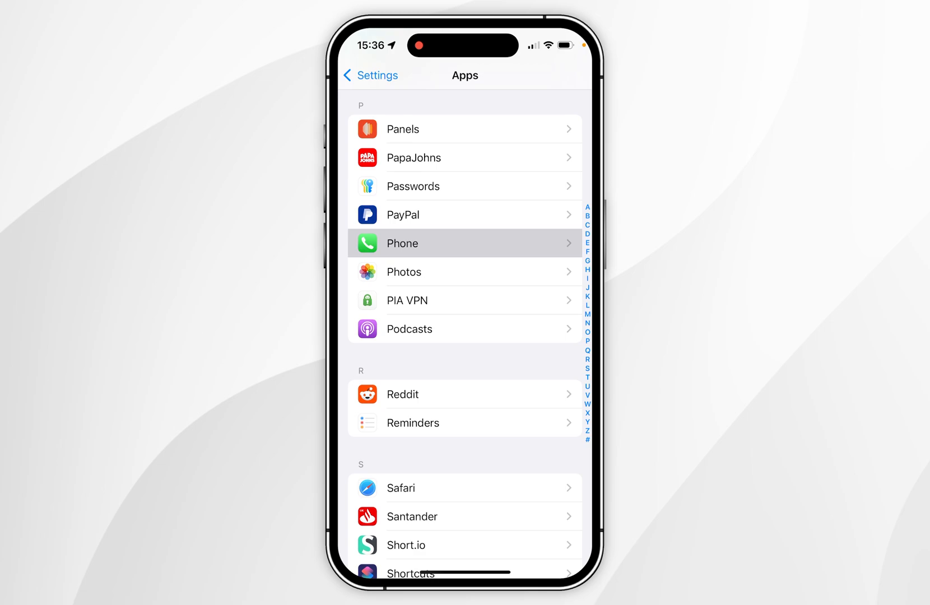
left_click(465, 243)
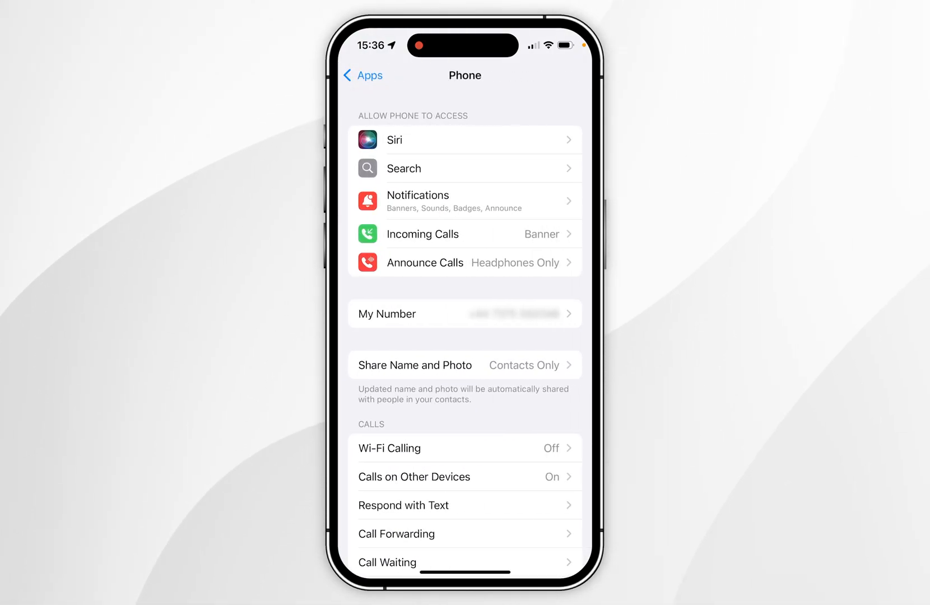